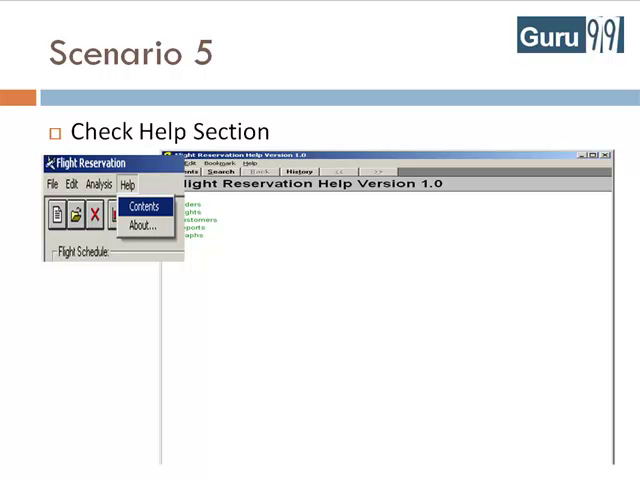
Advance the slideshow to 'Scenario 6: Check About' showing the Flight Reservation About dialog
{"action": "left_click", "coordinate": [140, 225]}
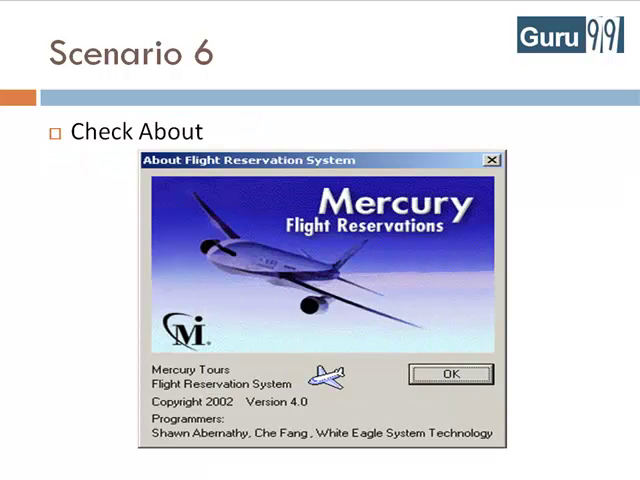